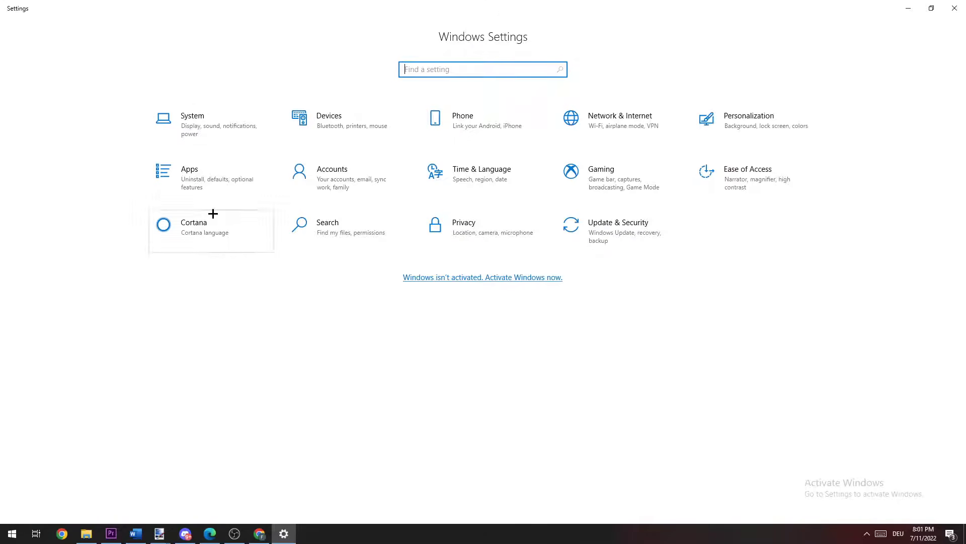
# Step: Open Network & Internet settings to see the Ethernet public network status
pyautogui.click(620, 116)
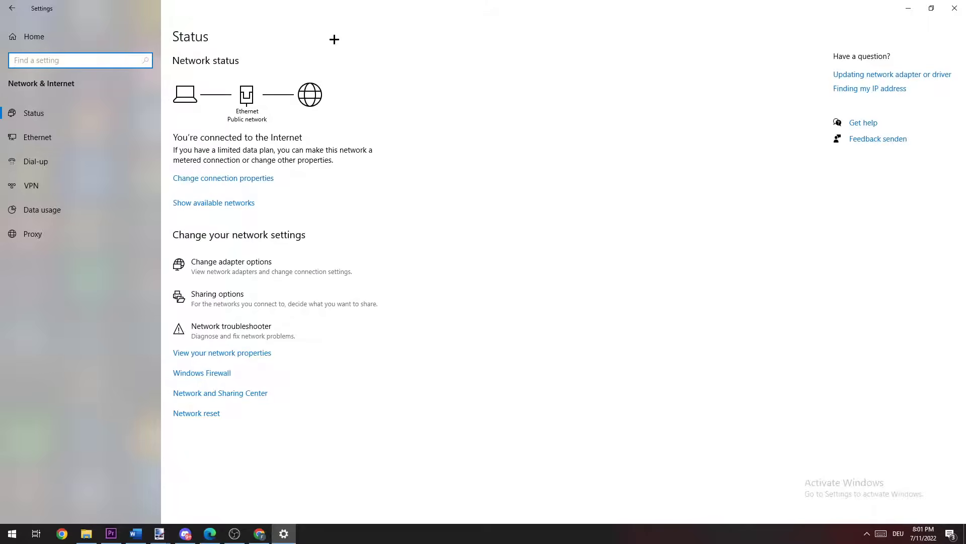
pyautogui.moveTo(247, 386)
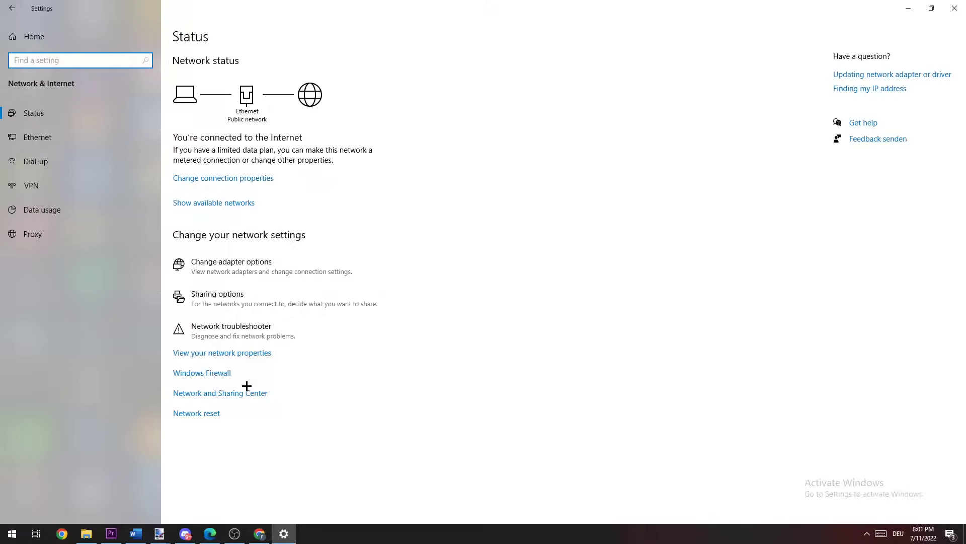
# Step: Open the Network and Sharing Center showing the Ethernet public network
pyautogui.click(220, 393)
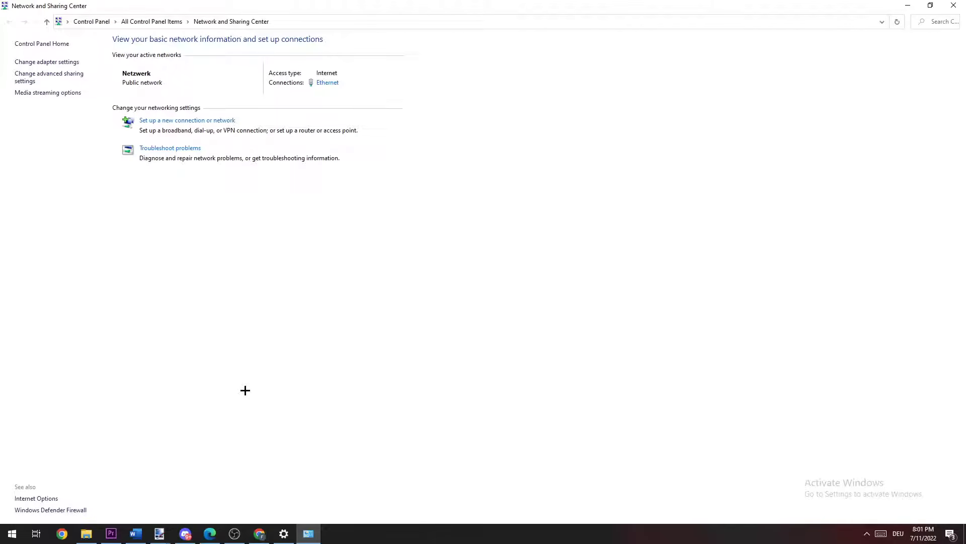
pyautogui.moveTo(201, 327)
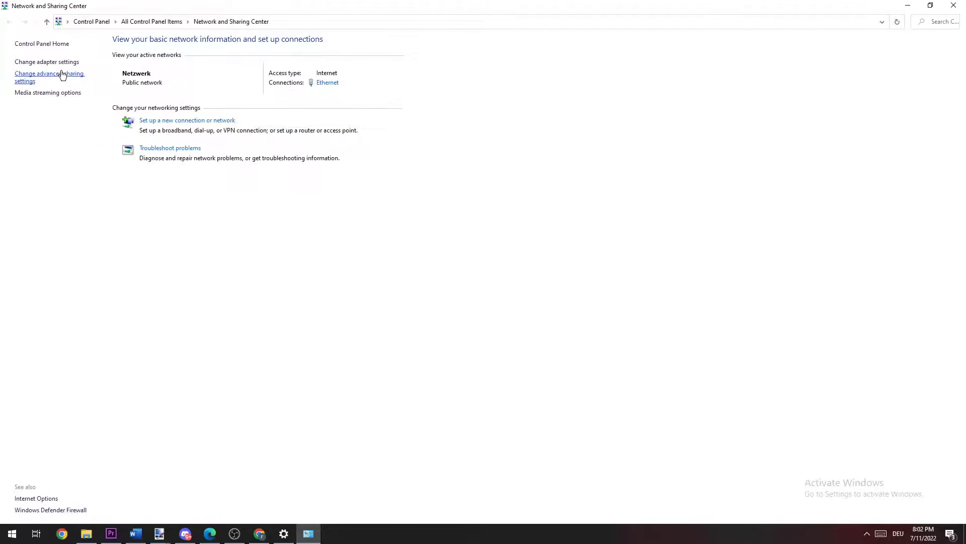
pyautogui.moveTo(59, 67)
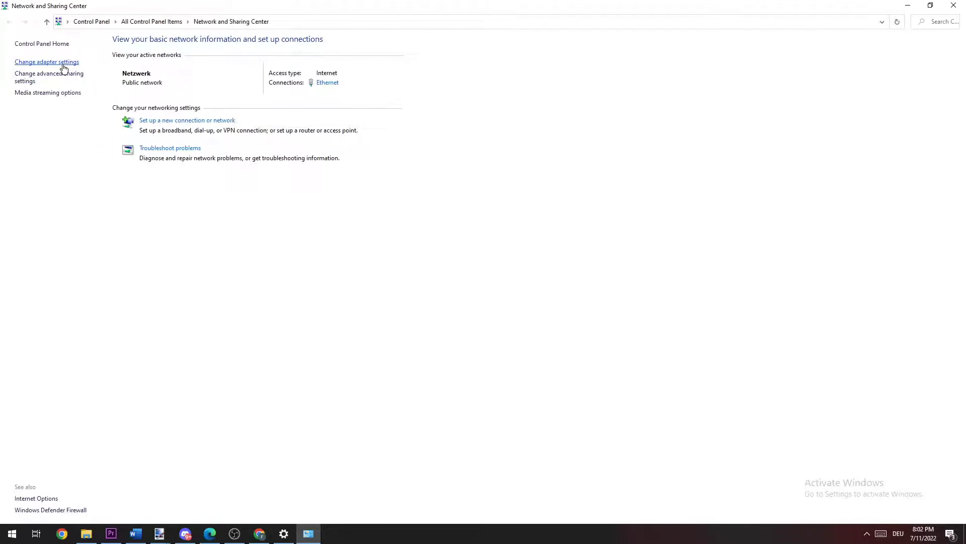
# Step: Disable the Ethernet adapter in Network Connections, then enable it again
pyautogui.click(46, 61)
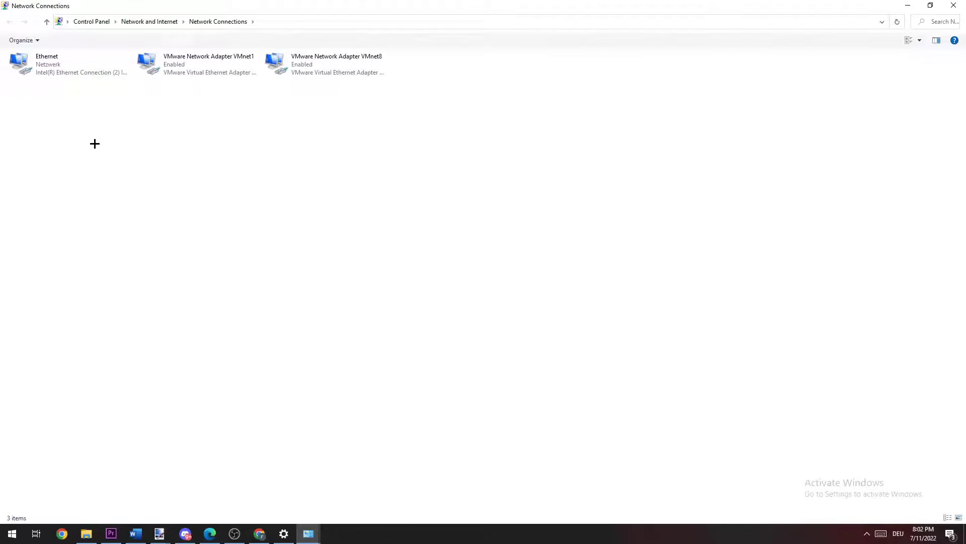
pyautogui.moveTo(55, 146)
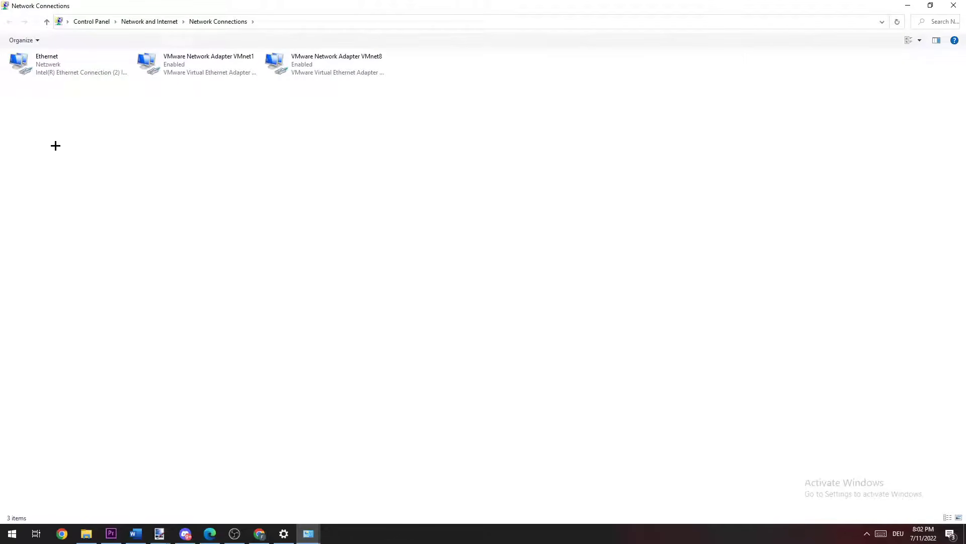
pyautogui.moveTo(61, 147)
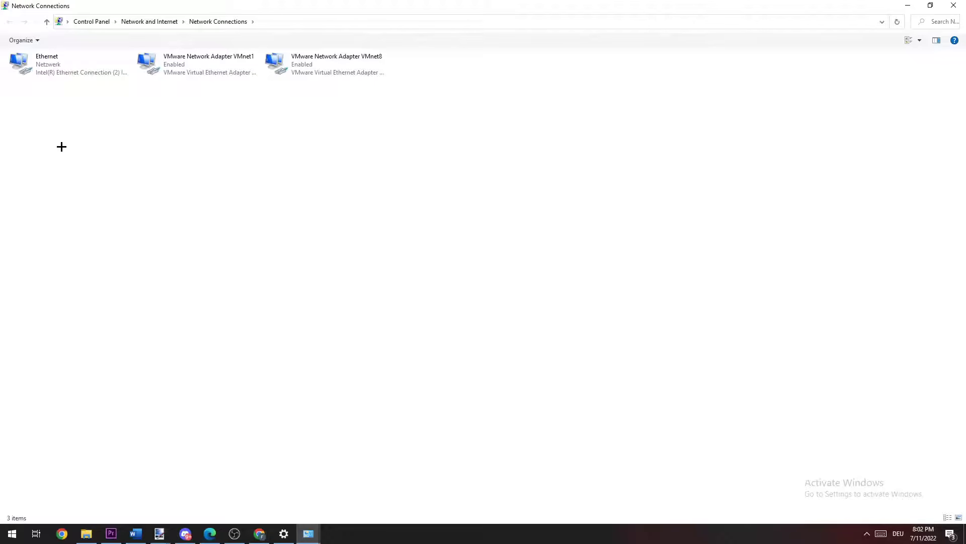
pyautogui.rightClick(61, 65)
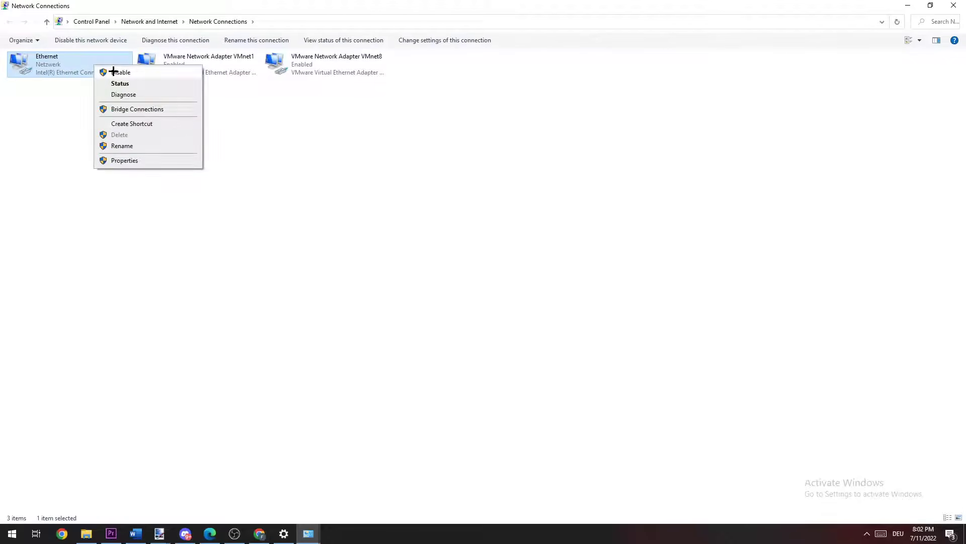
pyautogui.click(123, 72)
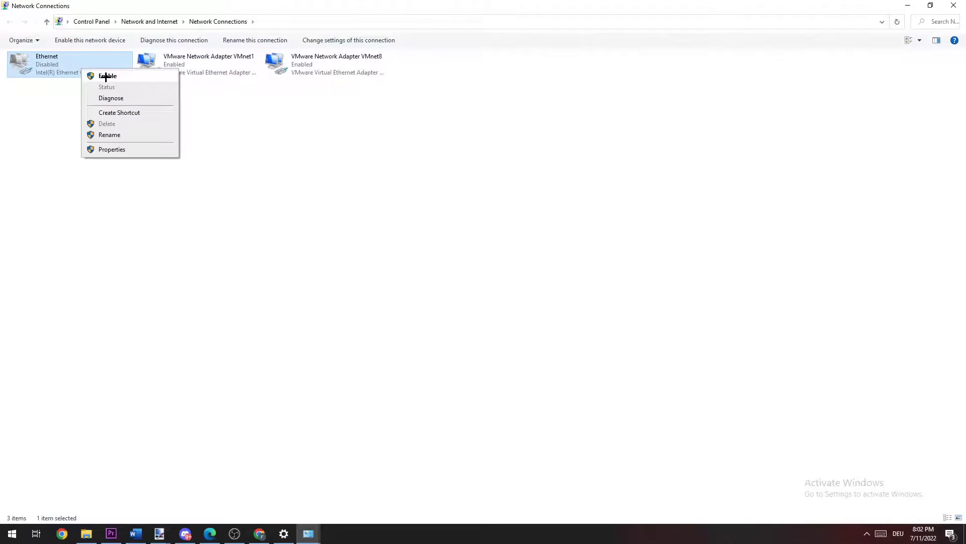
pyautogui.click(107, 76)
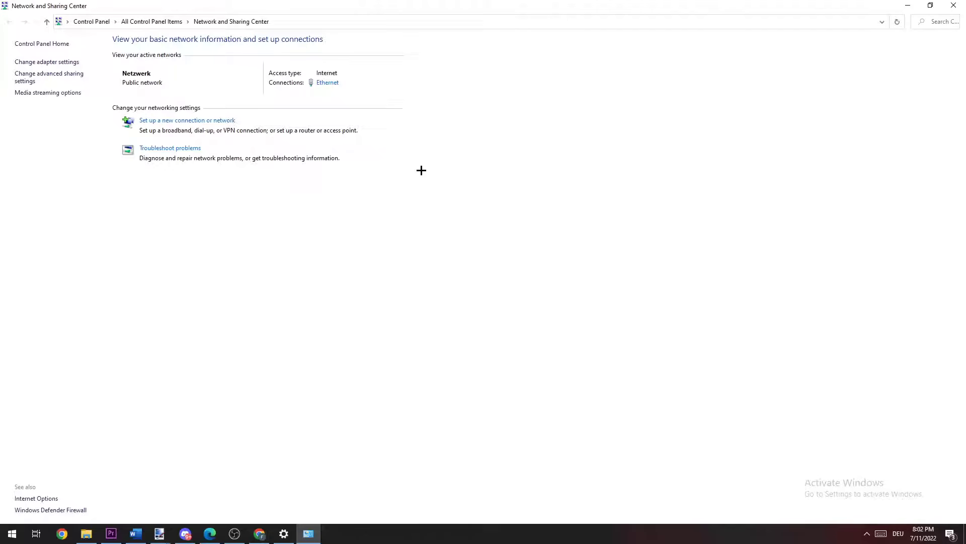
pyautogui.moveTo(324, 121)
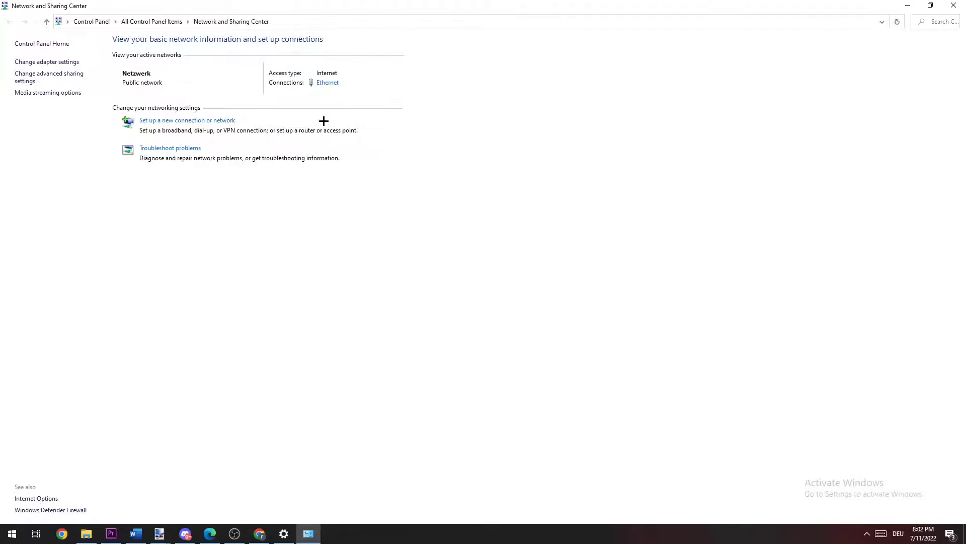
pyautogui.moveTo(326, 87)
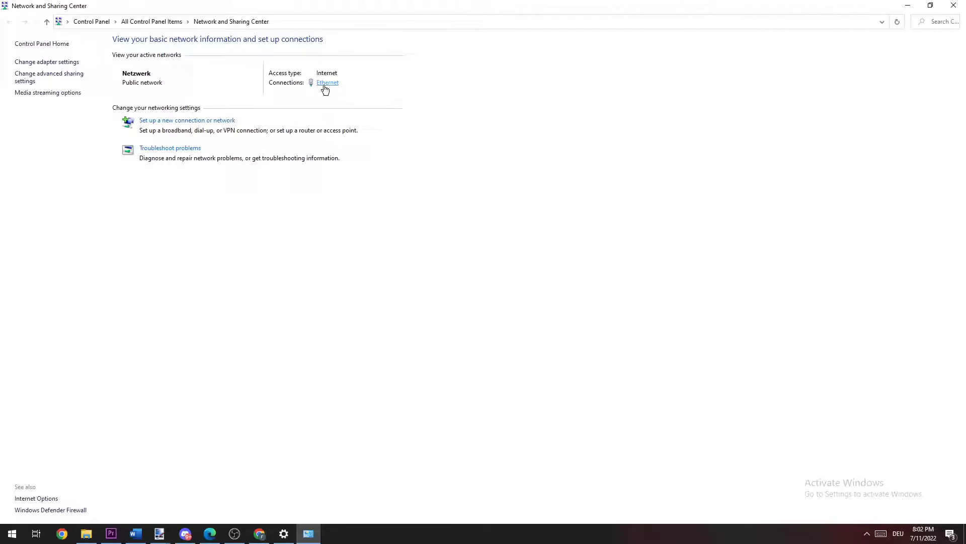
# Step: Bring up the Ethernet Status and Ethernet Properties windows
pyautogui.click(326, 83)
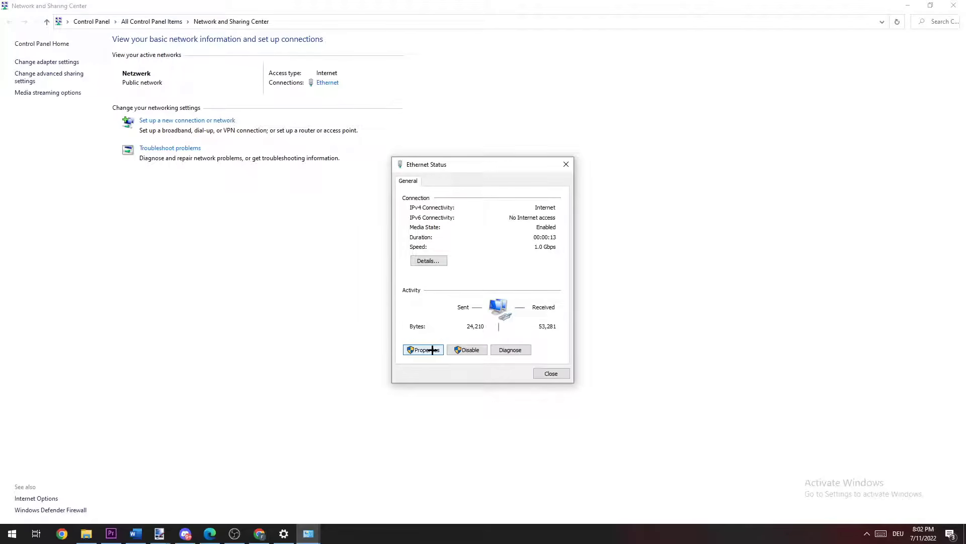
pyautogui.click(424, 350)
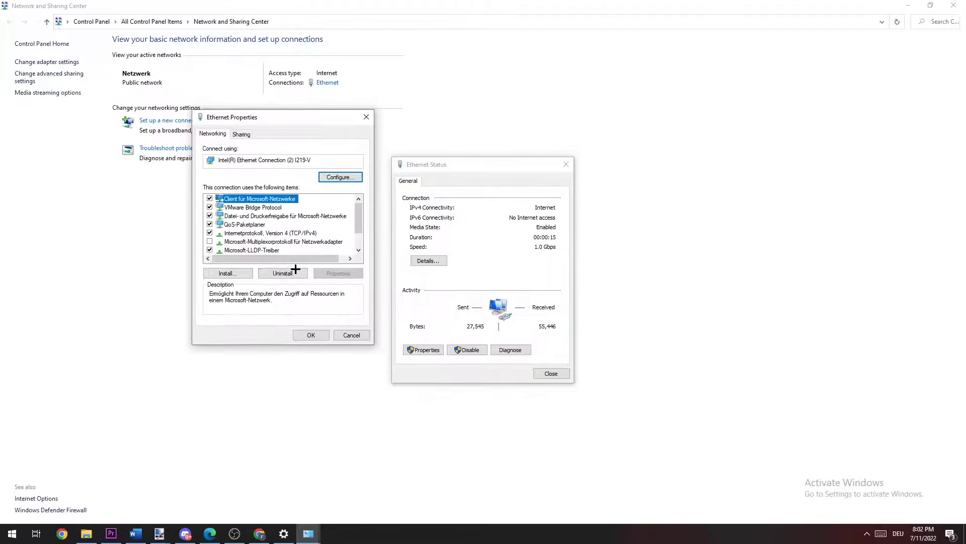
# Step: Set Ethernet IPv4 to use manually entered DNS server addresses, apply, and close the windows
pyautogui.doubleClick(264, 232)
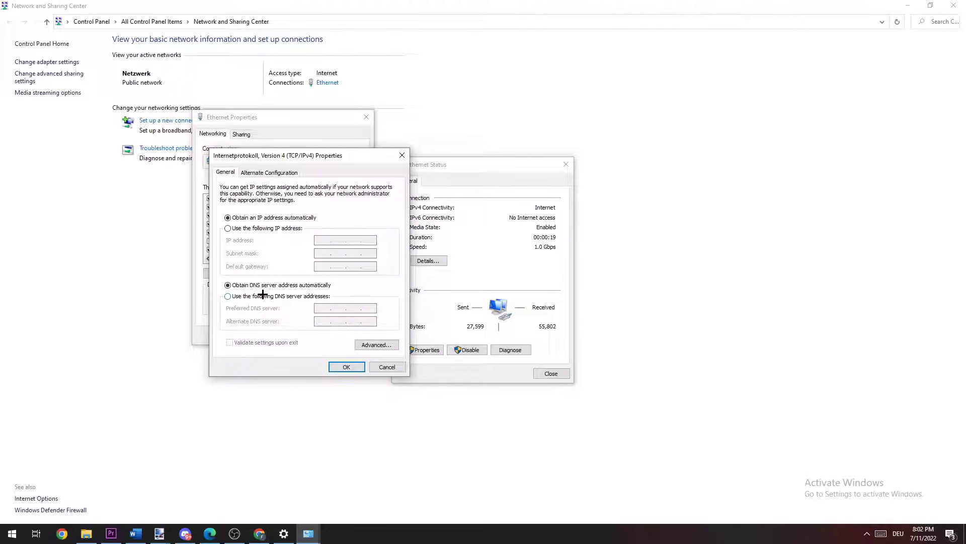
pyautogui.click(228, 296)
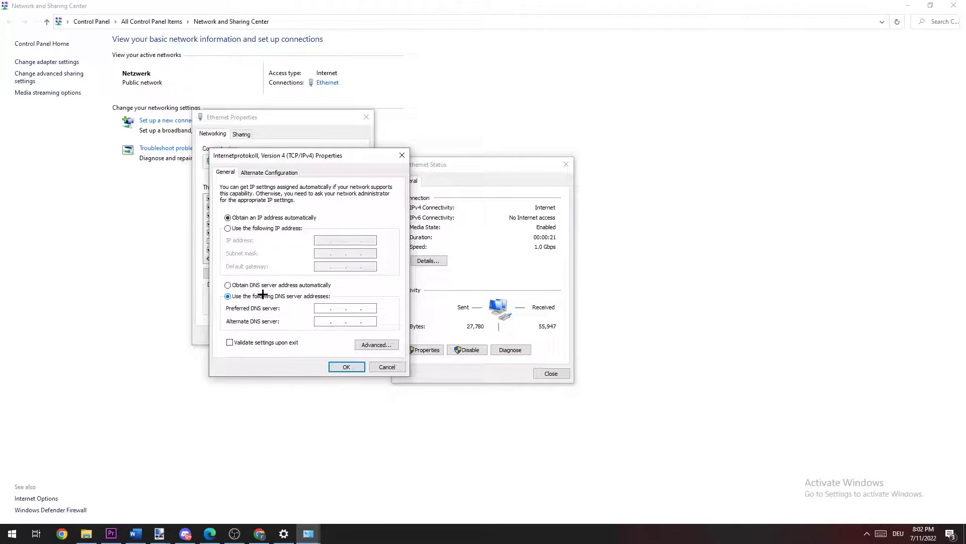
pyautogui.click(327, 308)
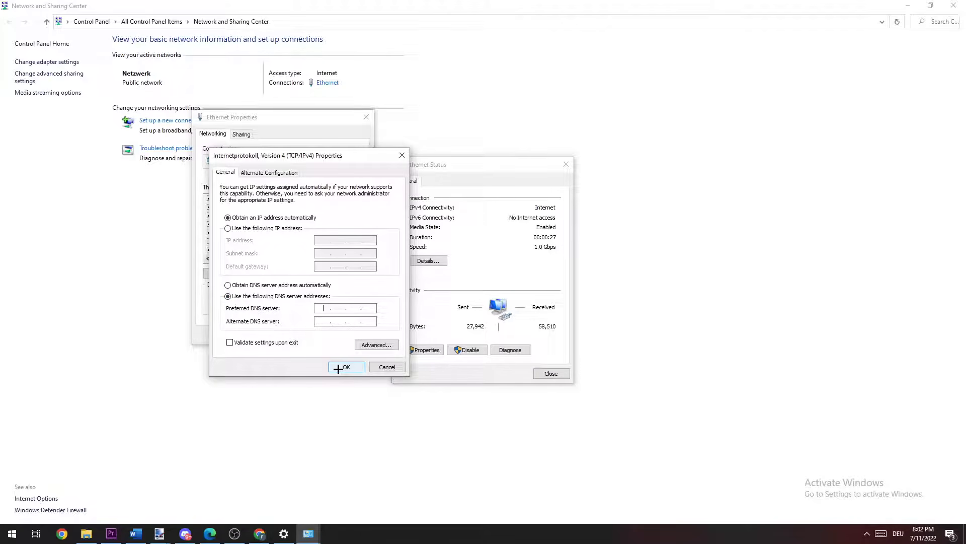
pyautogui.click(346, 367)
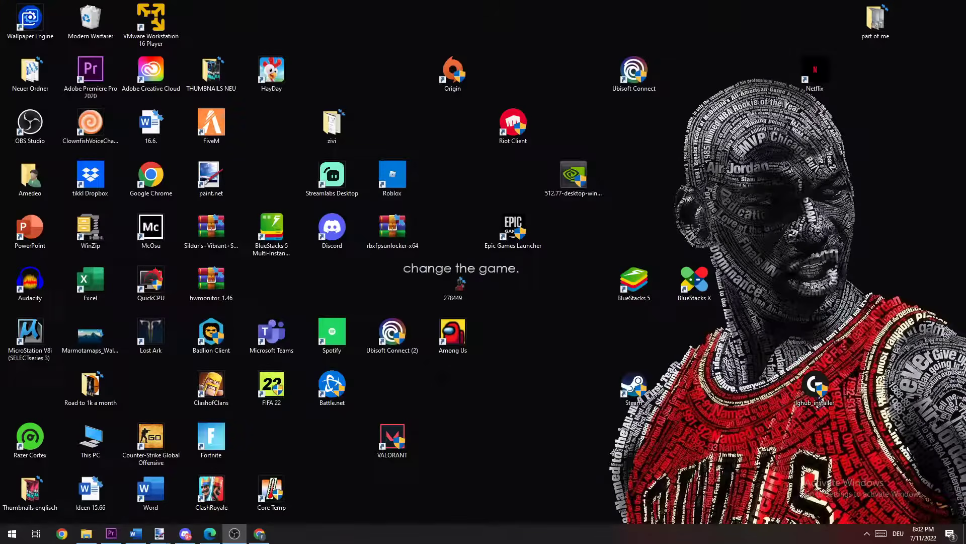
pyautogui.click(392, 333)
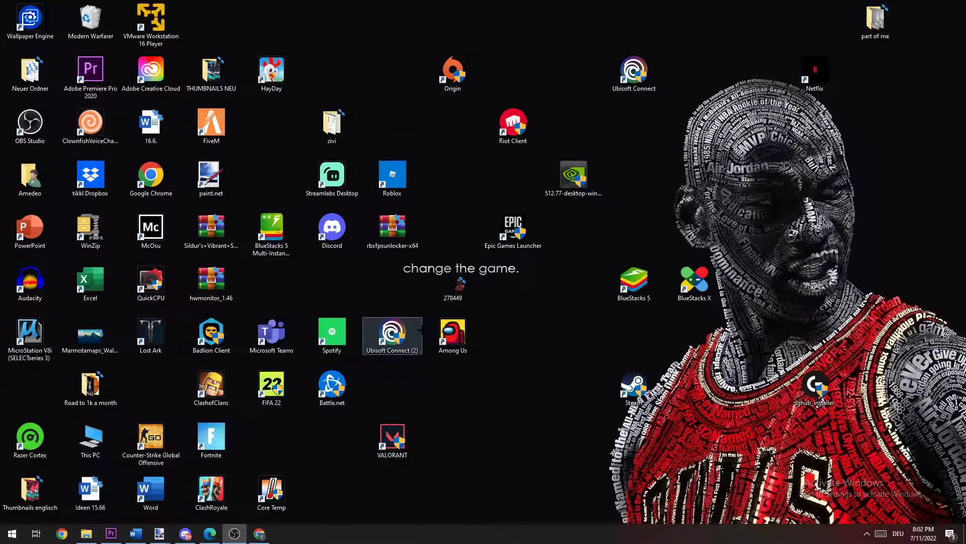